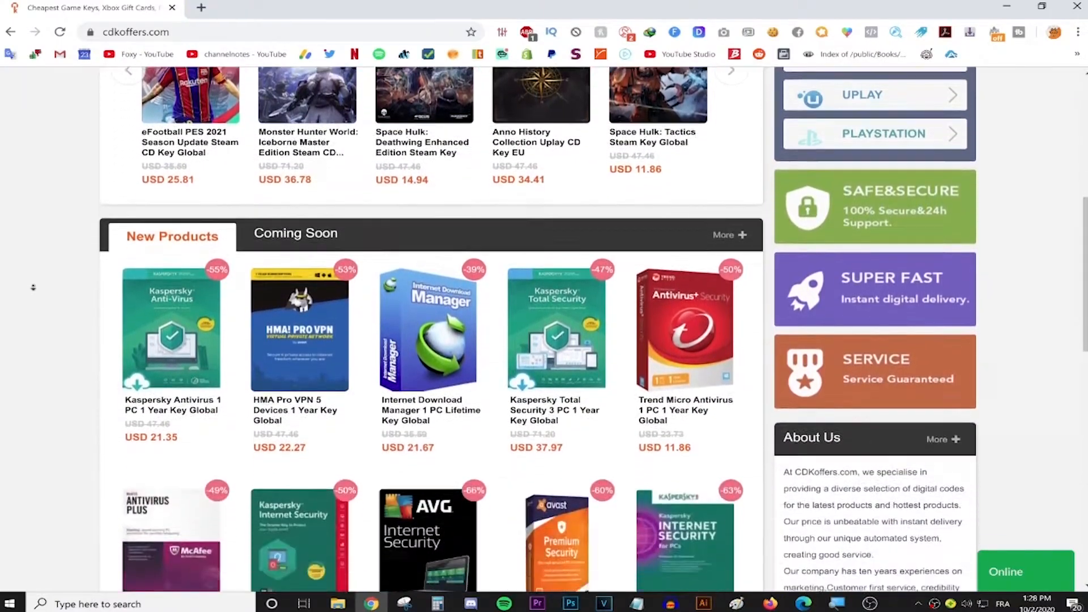
- Scroll through the CDKoffers software and game key deals page
{"action": "scroll", "scroll_direction": "down", "scroll_amount": 3}
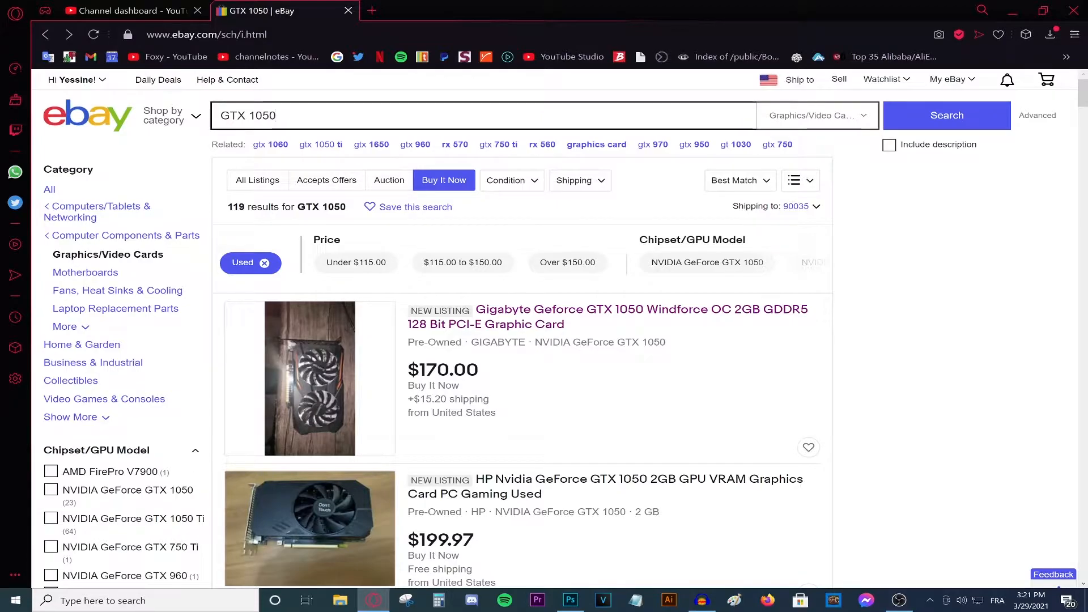
- Open the Gigabyte Windforce and MSI GTX 1050 2GB OC listings from the used results
{"action": "left_click", "coordinate": [482, 115]}
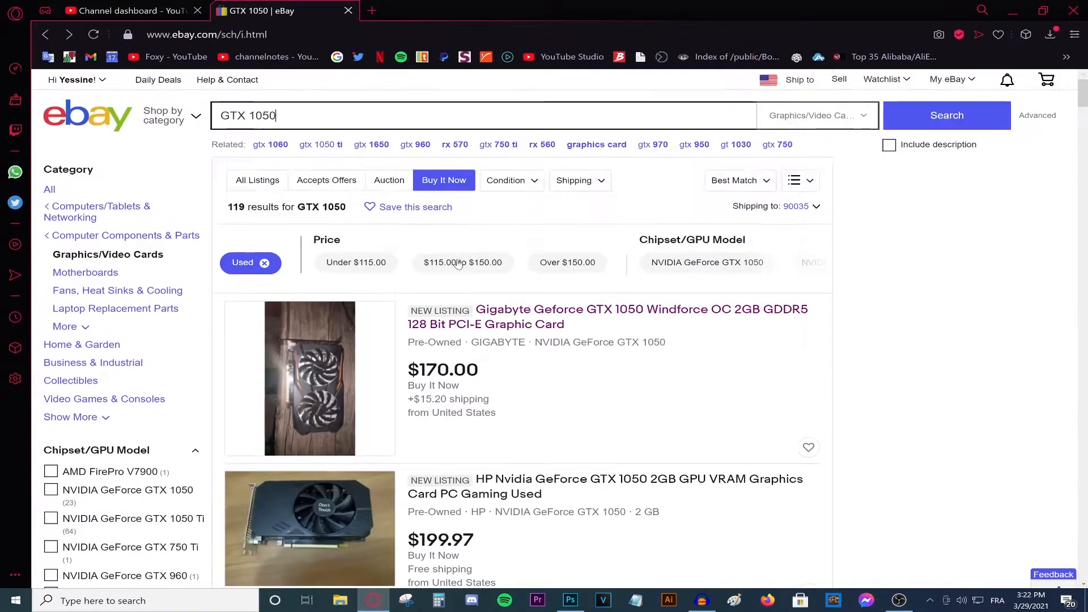
{"action": "scroll", "scroll_direction": "down", "scroll_amount": 3}
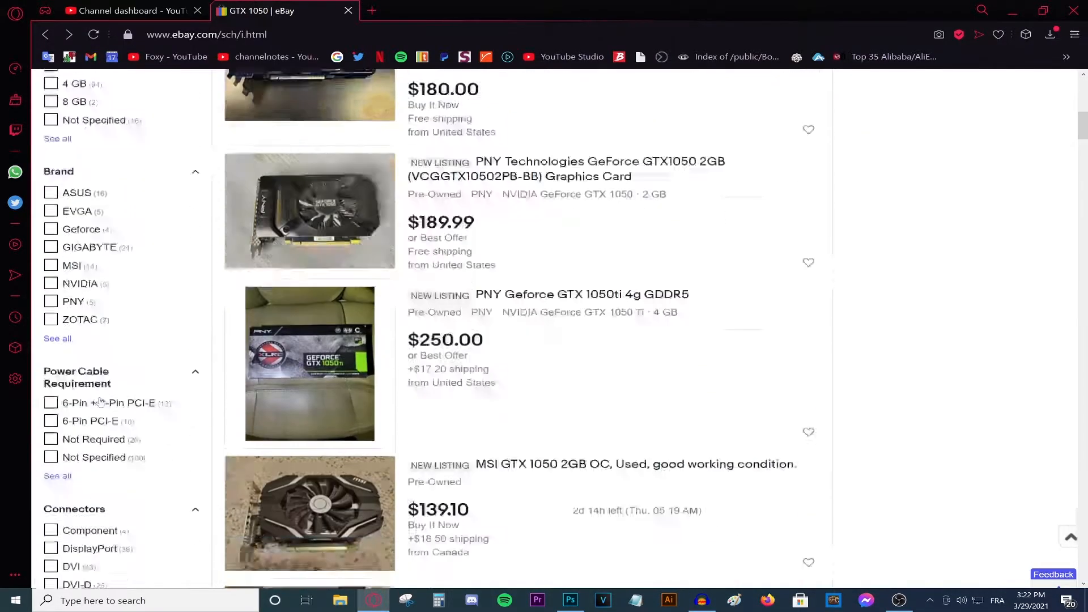
{"action": "left_click", "coordinate": [50, 182]}
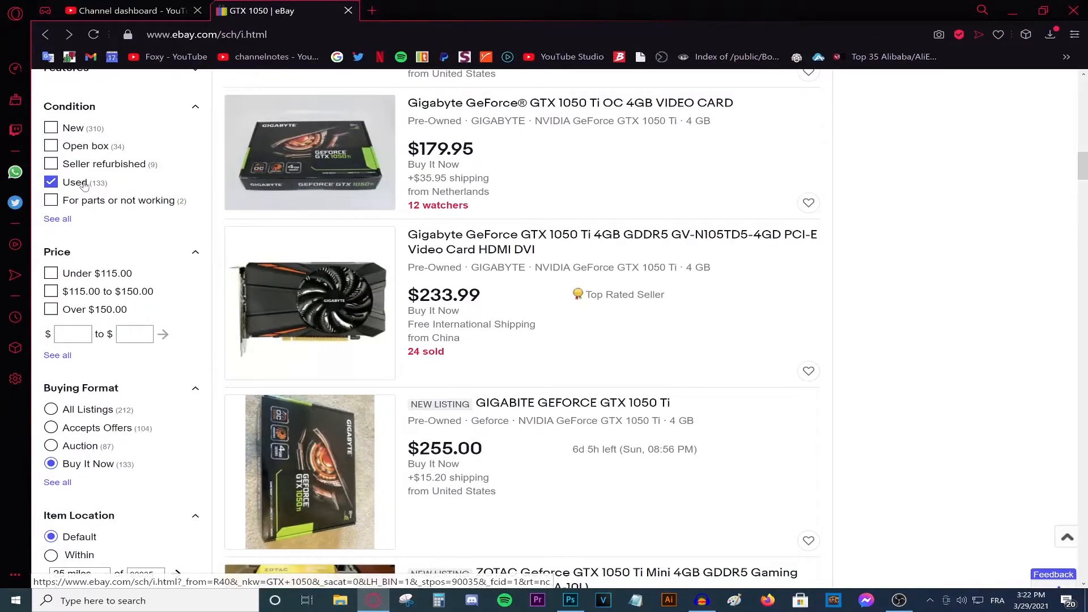
{"action": "scroll", "scroll_direction": "up", "scroll_amount": 3}
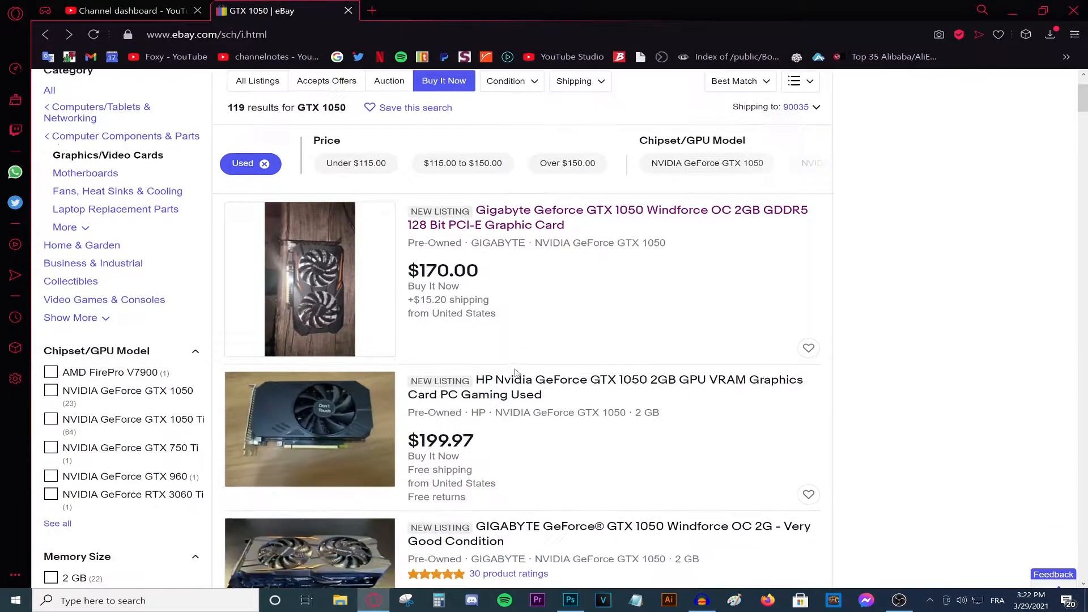
{"action": "scroll", "scroll_direction": "down", "scroll_amount": 3}
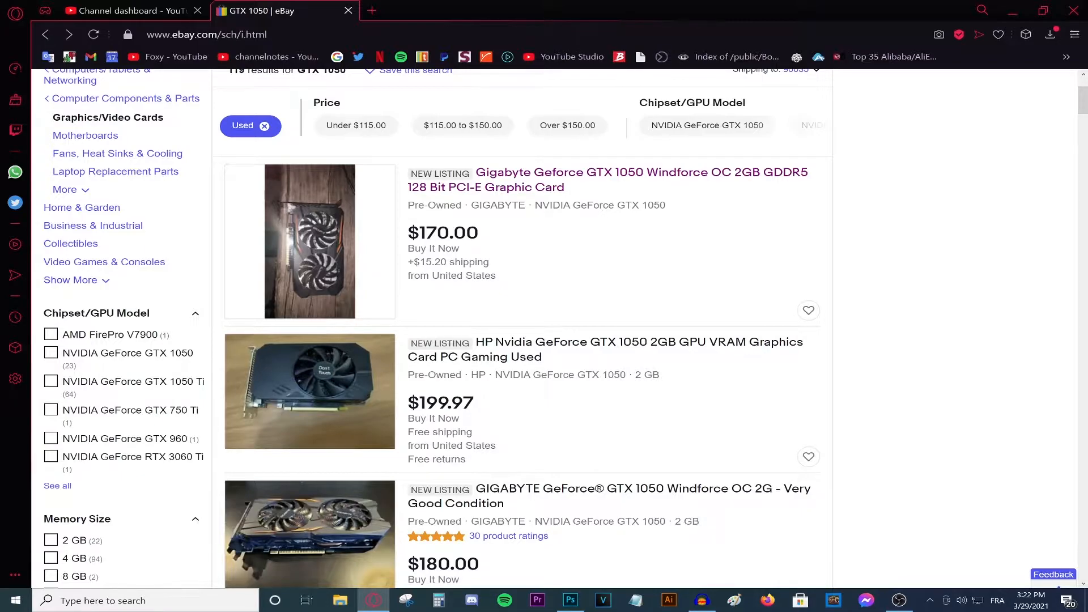
{"action": "mouse_move", "coordinate": [341, 220]}
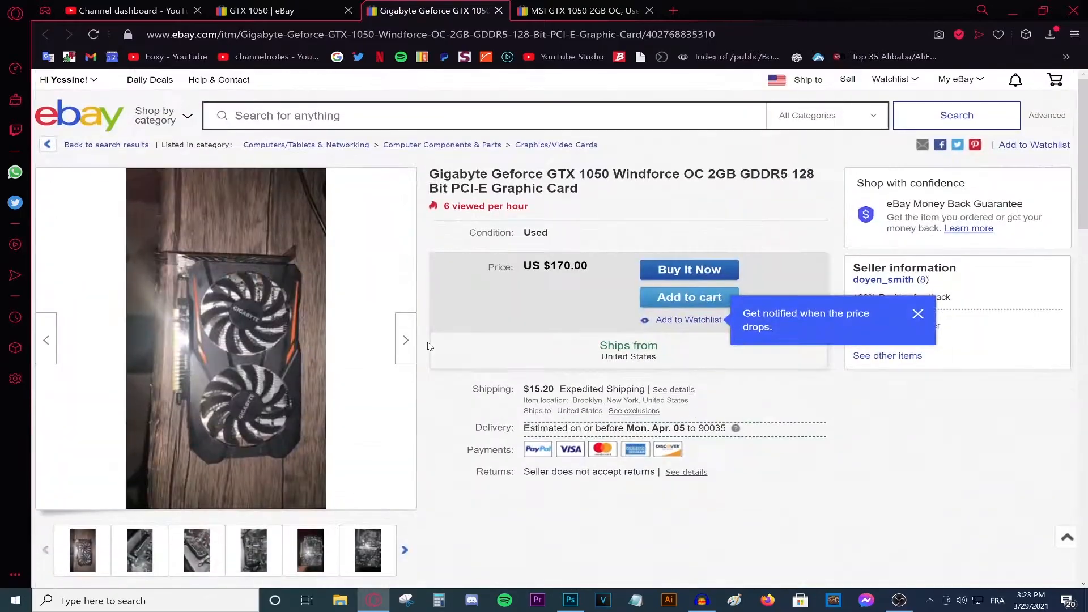
- Read the $170 Gigabyte GTX 1050 listing's specifics and seller description
{"action": "scroll", "scroll_direction": "down", "scroll_amount": 3}
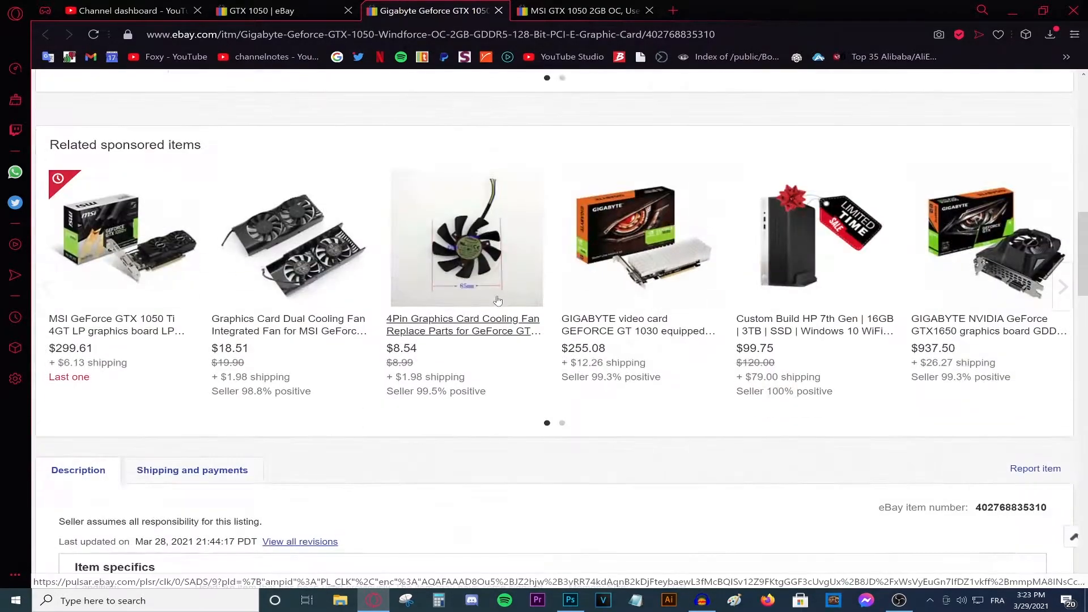
{"action": "scroll", "scroll_direction": "down", "scroll_amount": 3}
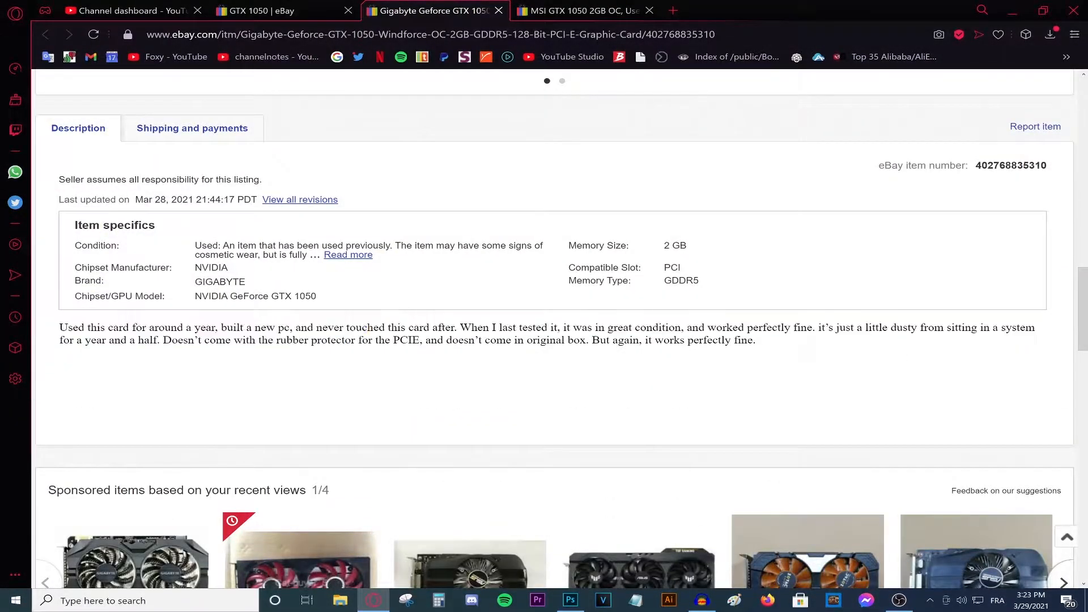
{"action": "left_click_drag", "start_coordinate": [60, 327], "coordinate": [445, 327]}
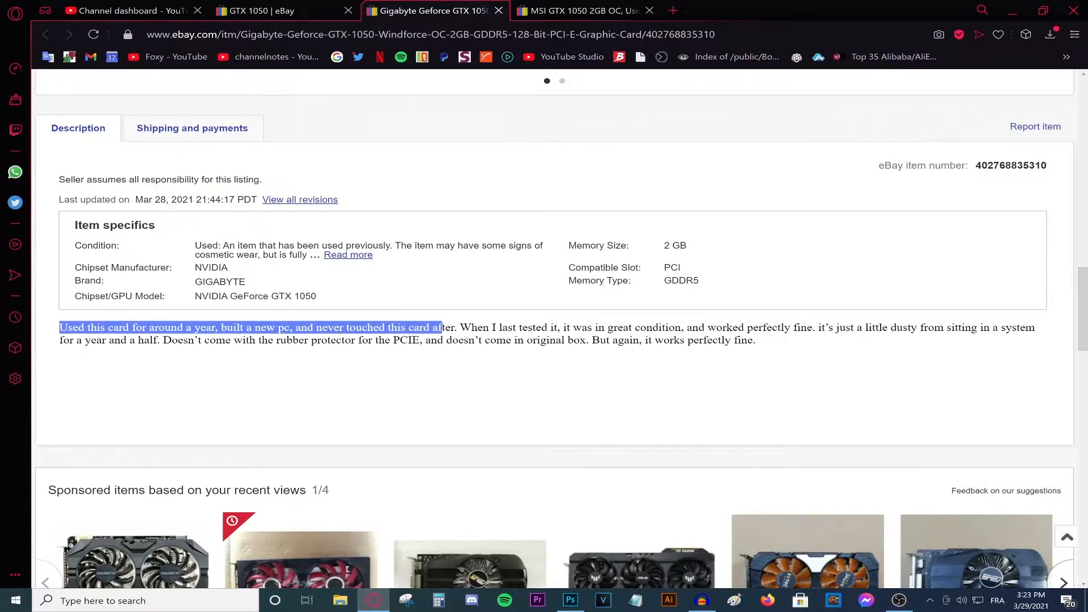
{"action": "left_click", "coordinate": [361, 321]}
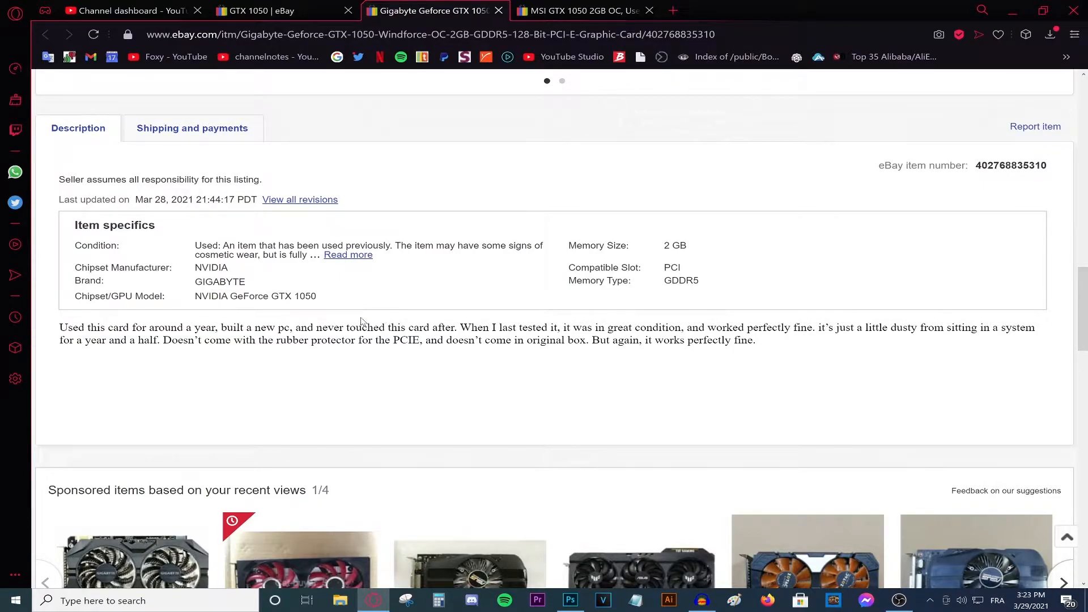
{"action": "scroll", "scroll_direction": "down", "scroll_amount": 3}
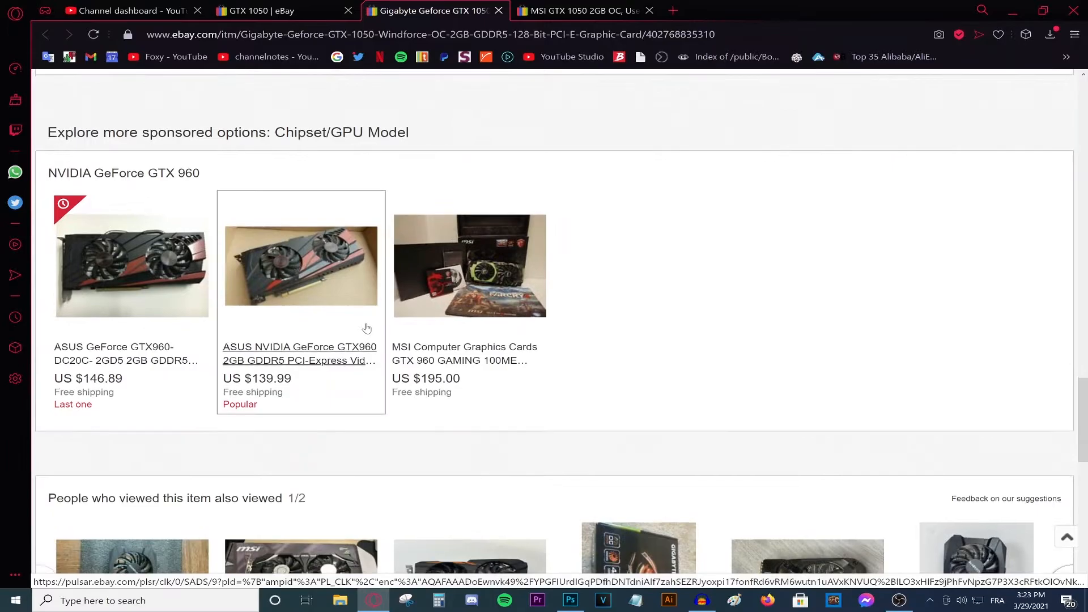
{"action": "scroll", "scroll_direction": "up", "scroll_amount": 3}
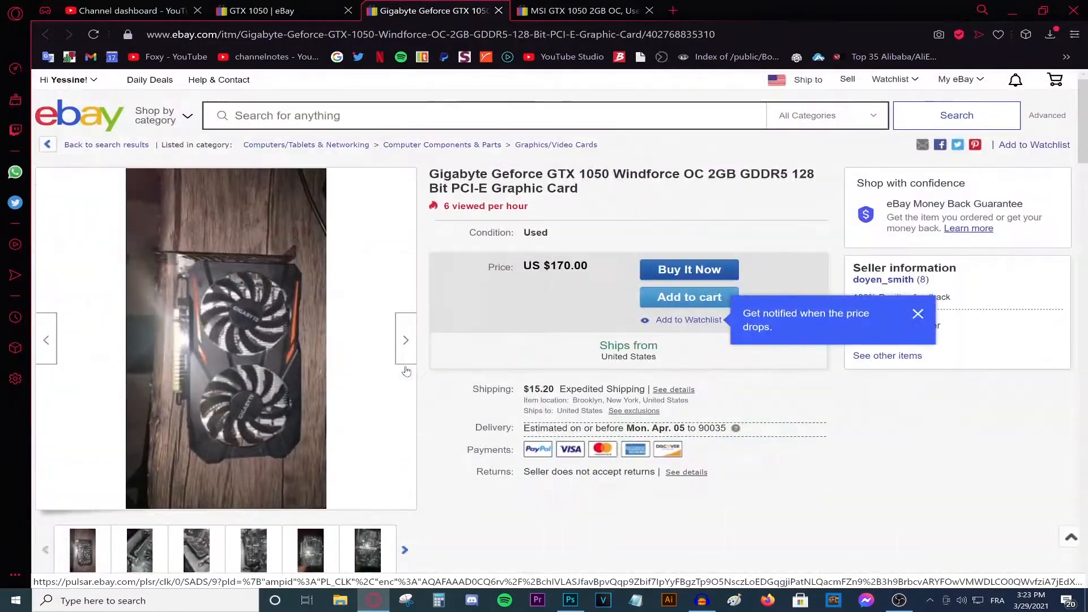
- Page through three more Gigabyte card photos, then move to the MSI listing
{"action": "left_click", "coordinate": [405, 339]}
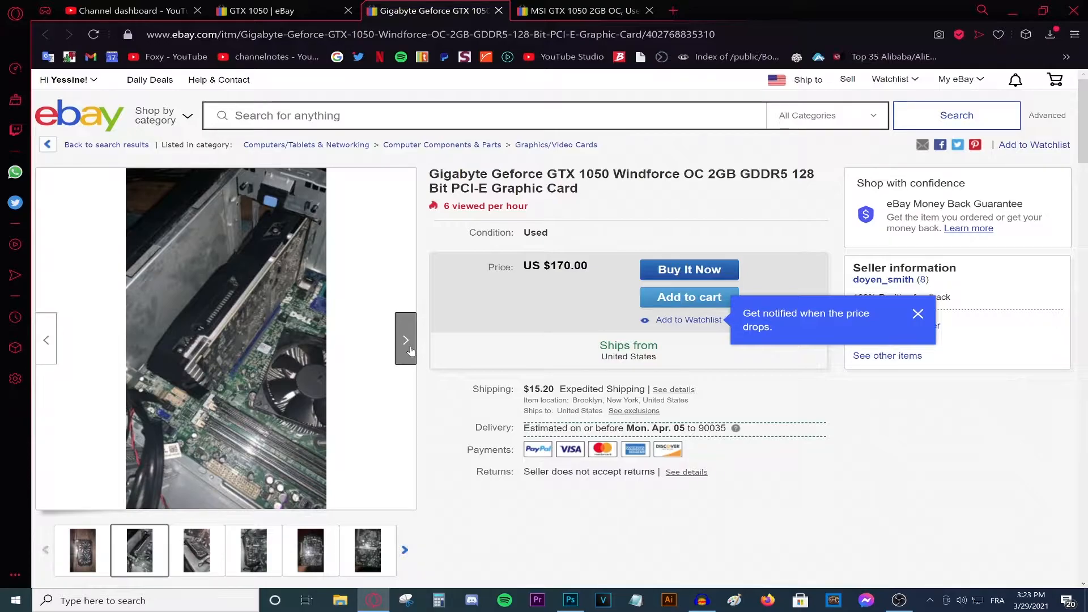
{"action": "left_click", "coordinate": [405, 340]}
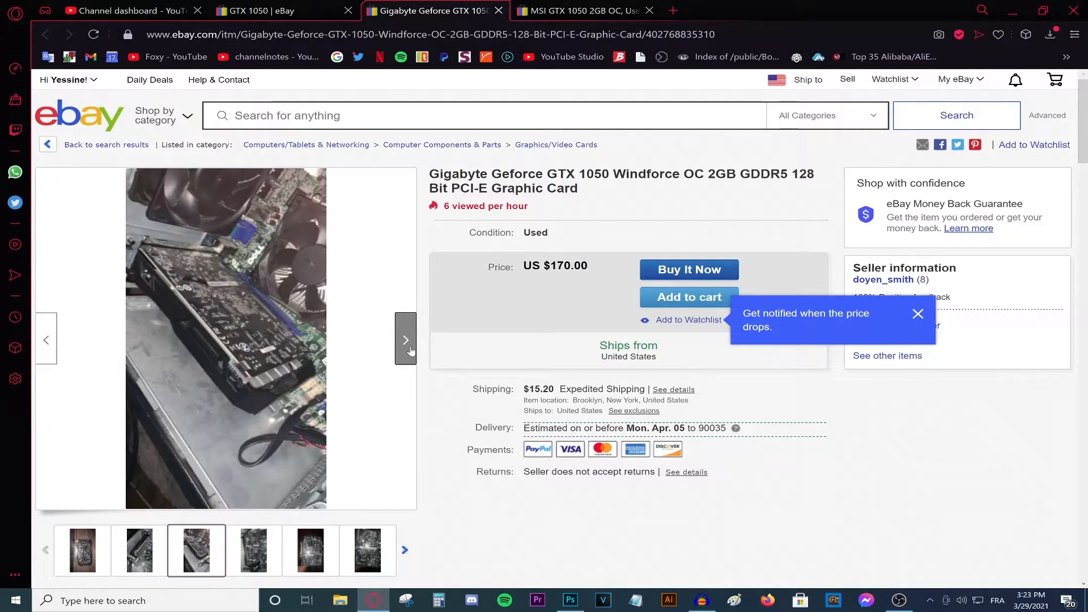
{"action": "left_click", "coordinate": [405, 339]}
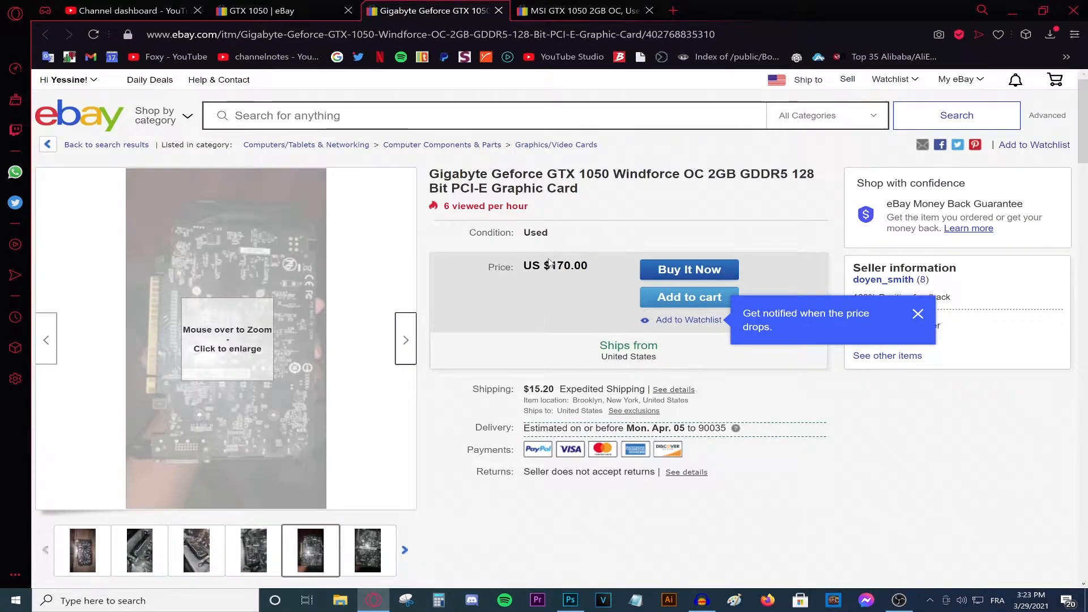
{"action": "mouse_move", "coordinate": [406, 339]}
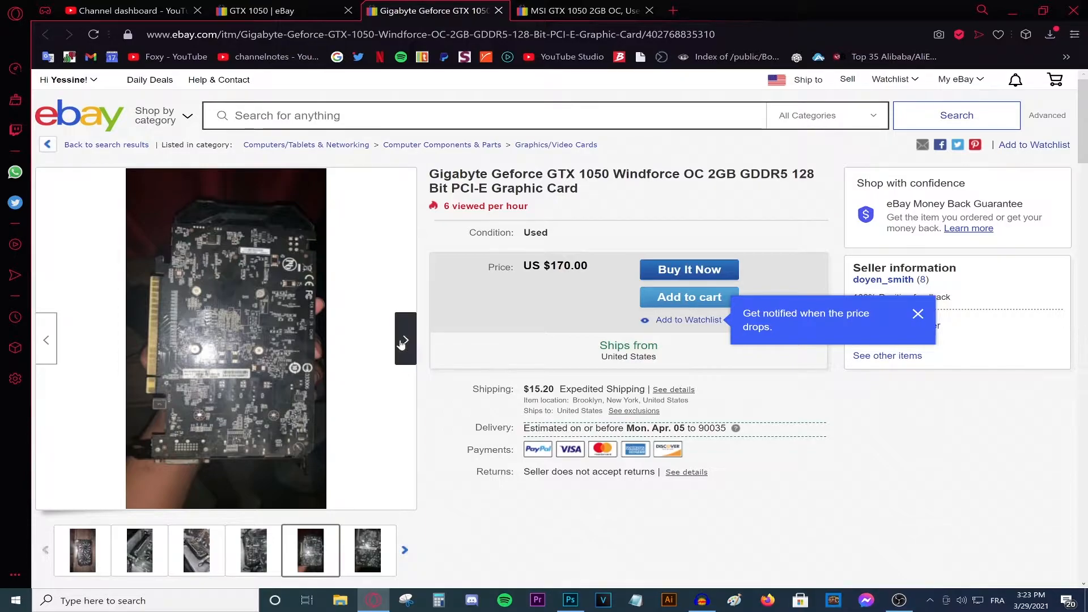
{"action": "left_click", "coordinate": [579, 10]}
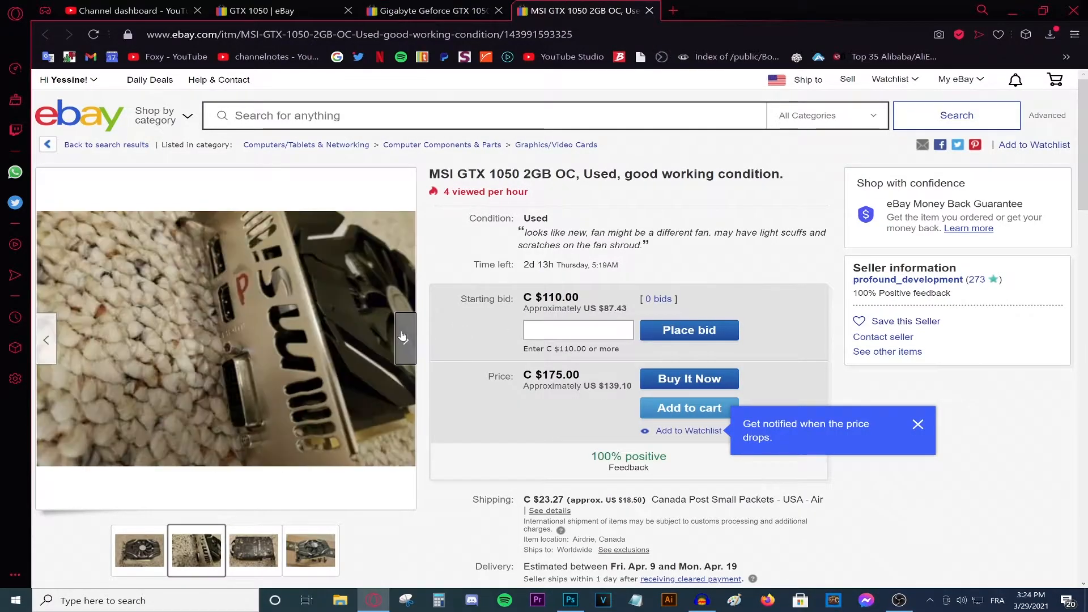
- Scroll through the C$175 MSI GTX 1050 listing's photos and description
{"action": "scroll", "scroll_direction": "down", "scroll_amount": 3}
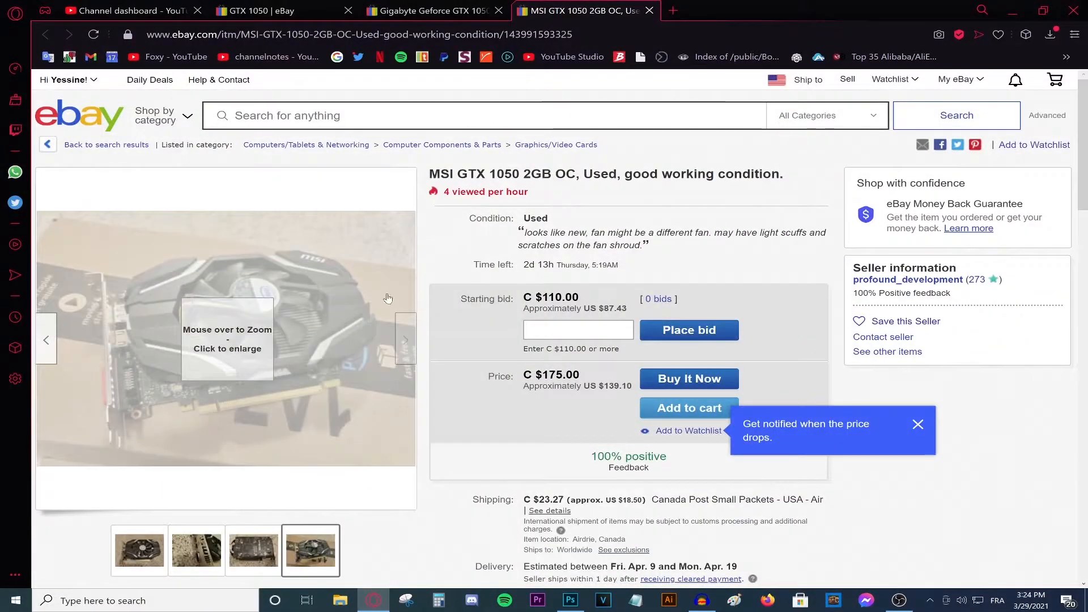
{"action": "mouse_move", "coordinate": [291, 361]}
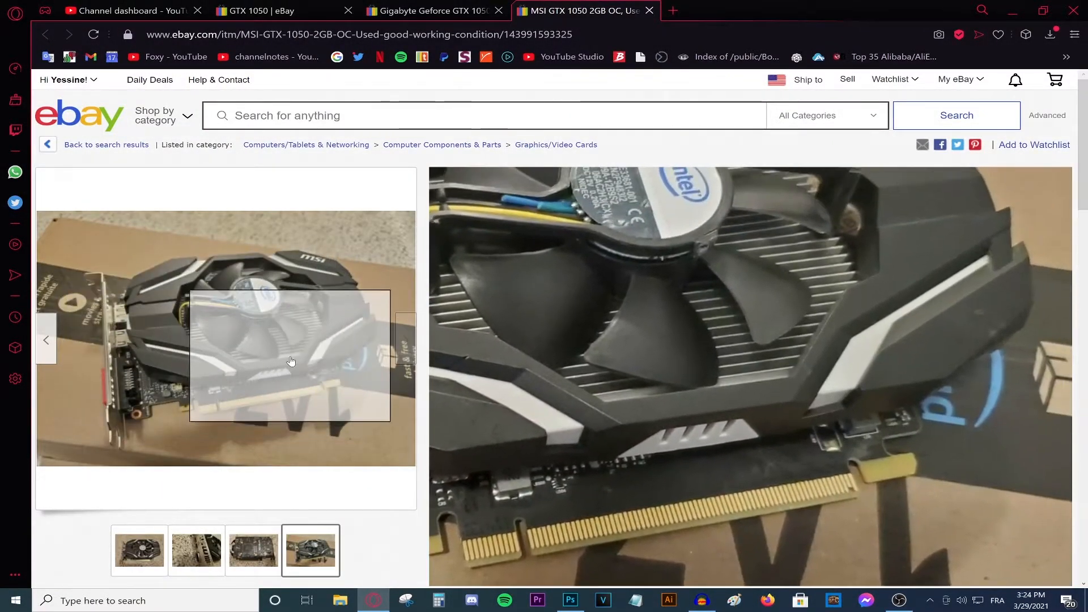
{"action": "scroll", "scroll_direction": "down", "scroll_amount": 3}
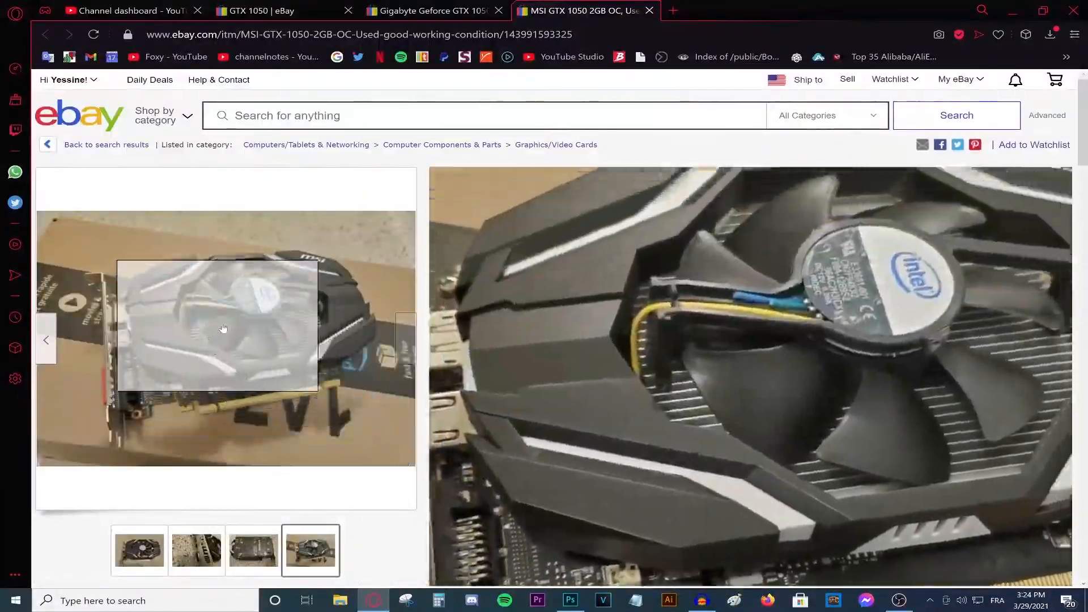
{"action": "scroll", "scroll_direction": "down", "scroll_amount": 3}
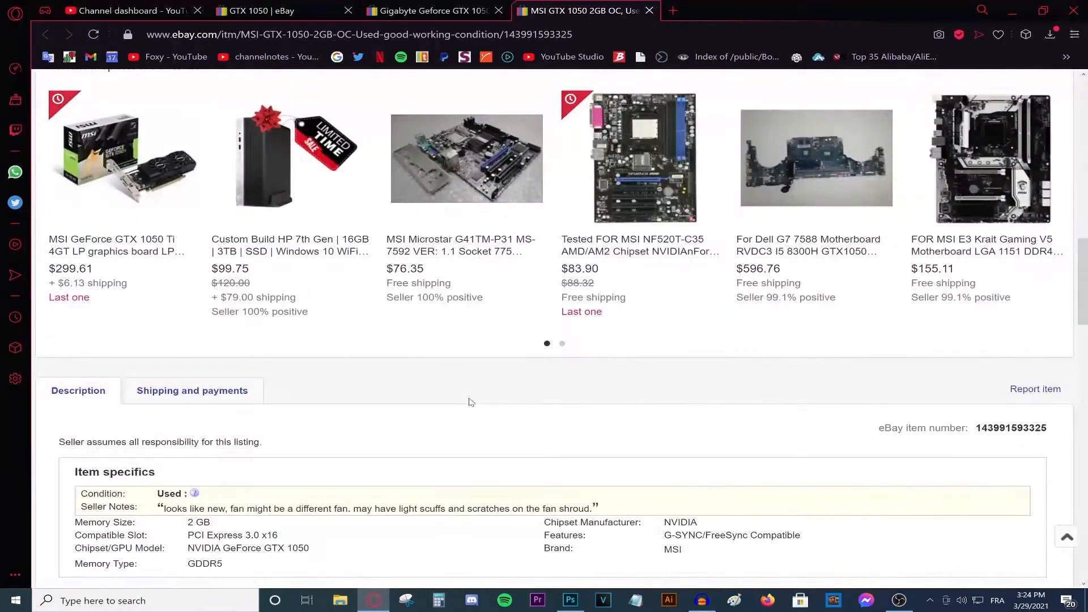
{"action": "scroll", "scroll_direction": "down", "scroll_amount": 3}
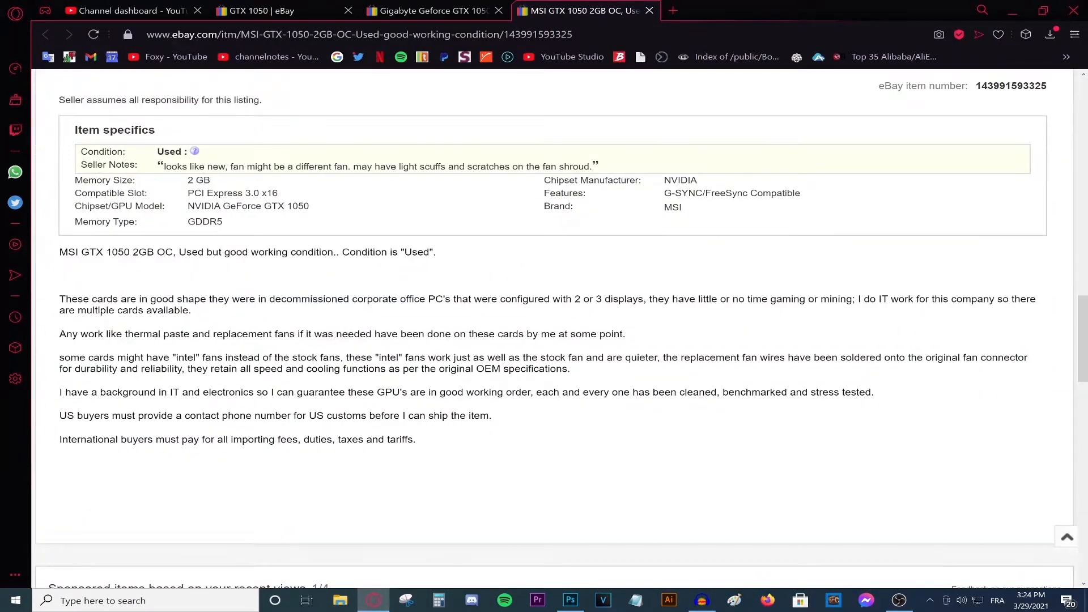
- Highlight part of the MSI seller description, then return to the GTX 1050 results
{"action": "left_click_drag", "start_coordinate": [59, 299], "coordinate": [415, 439]}
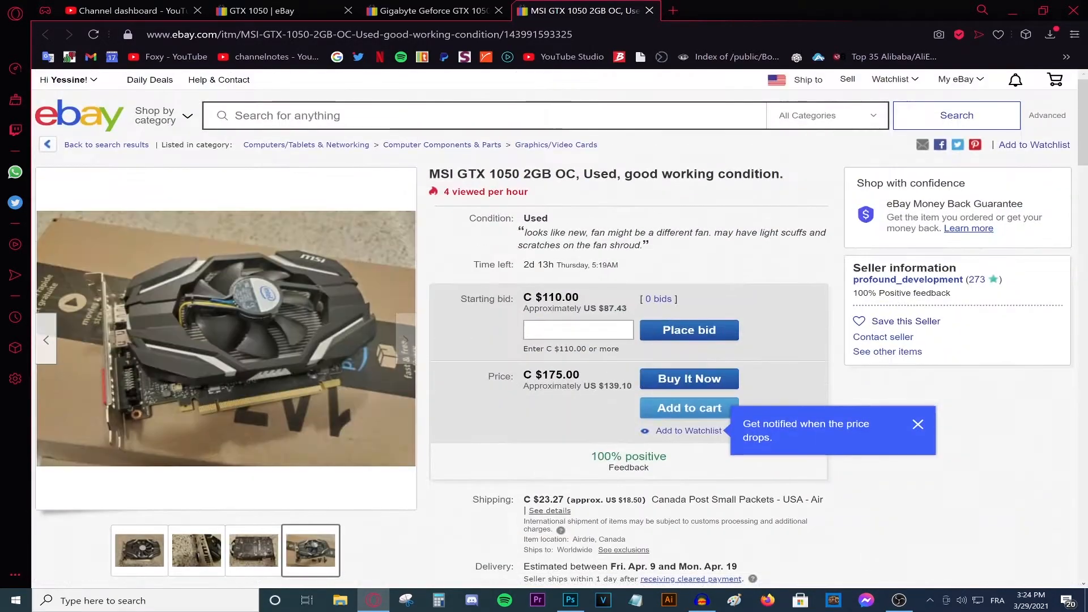
{"action": "scroll", "scroll_direction": "down", "scroll_amount": 3}
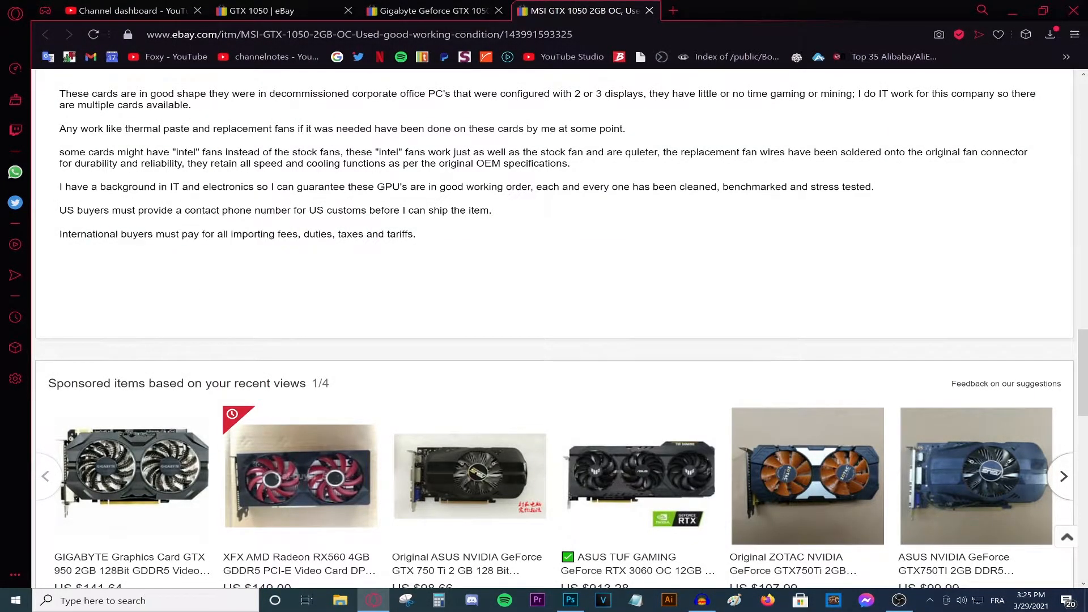
{"action": "left_click", "coordinate": [263, 10]}
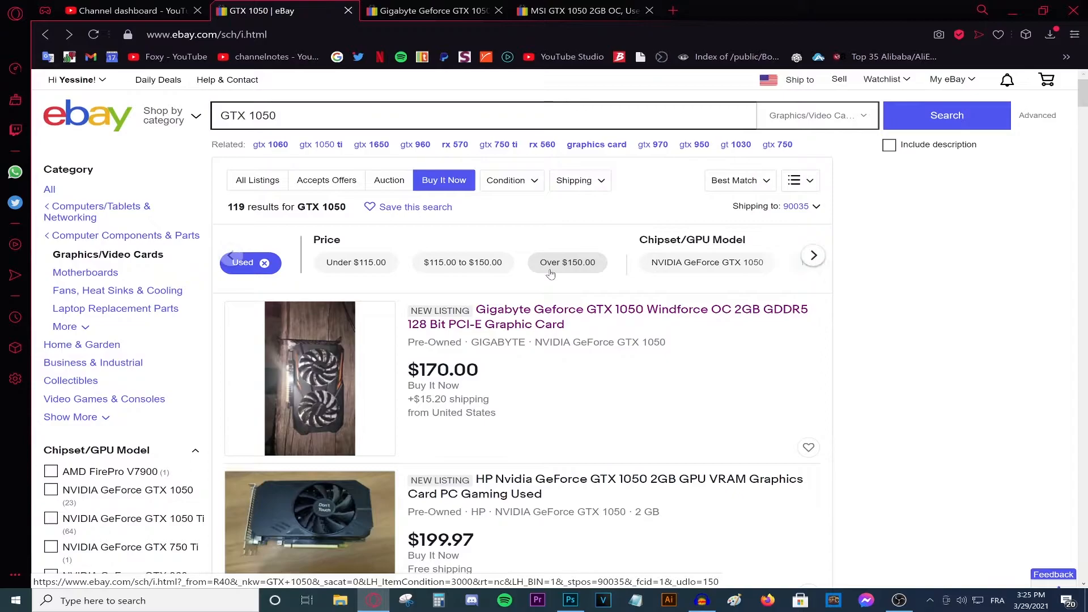